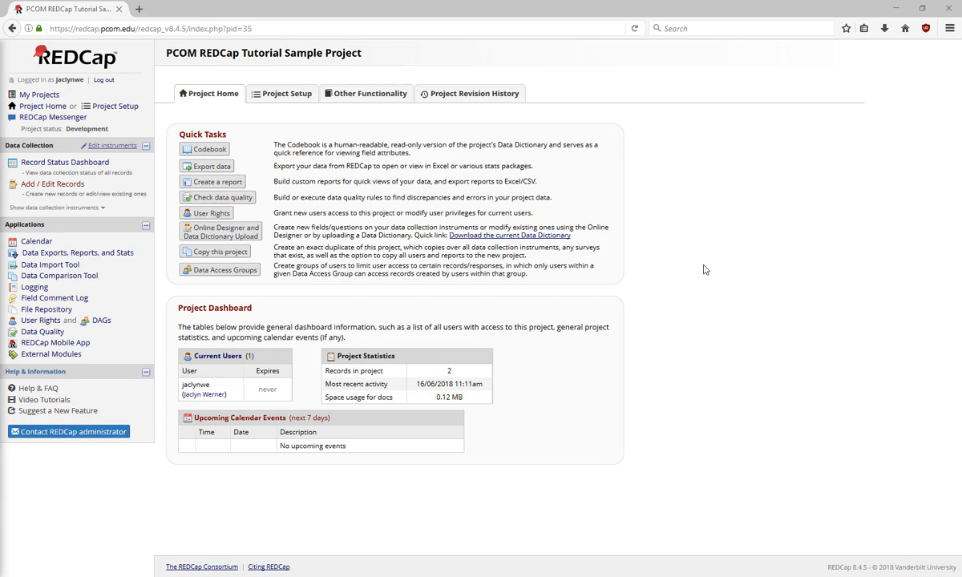
Step: View the Other Functionality page's API, Copy or Back Up, and Project Management sections
{"action": "left_click", "coordinate": [208, 92]}
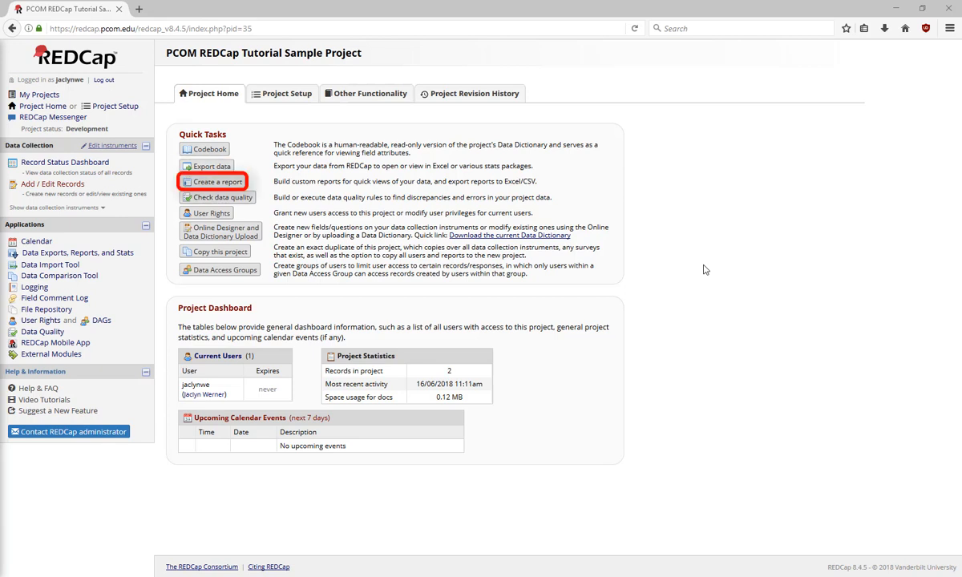
{"action": "mouse_move", "coordinate": [212, 212]}
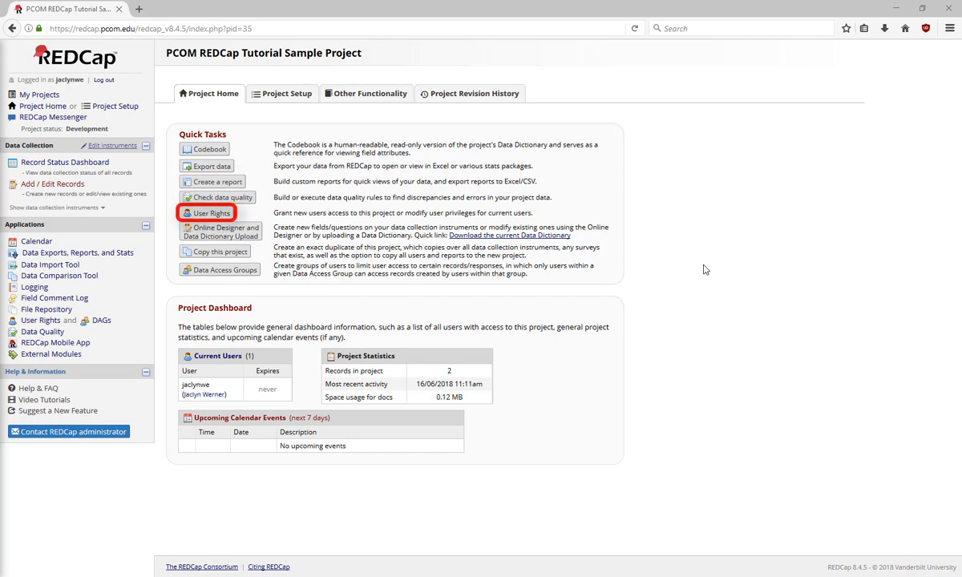
{"action": "left_click", "coordinate": [369, 93]}
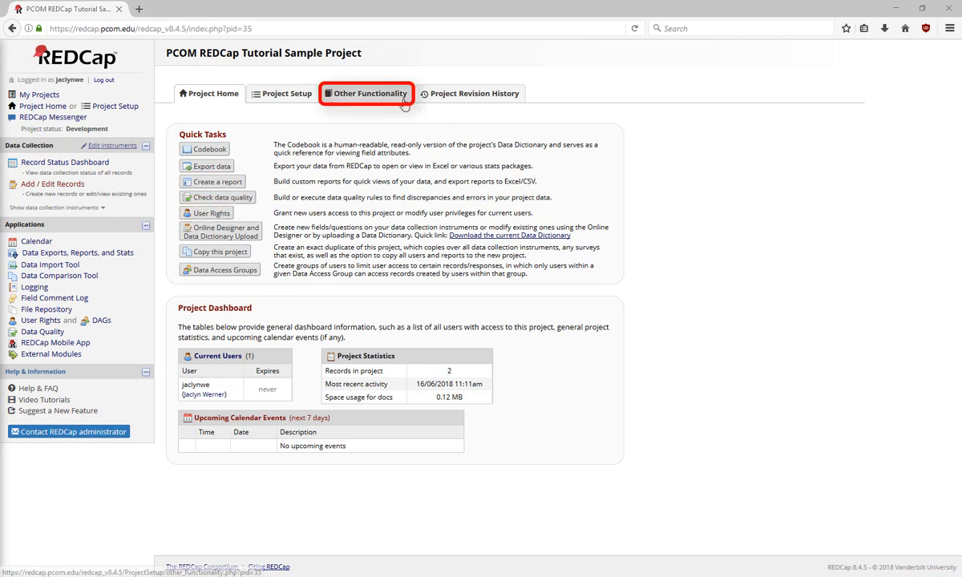
{"action": "left_click", "coordinate": [369, 93]}
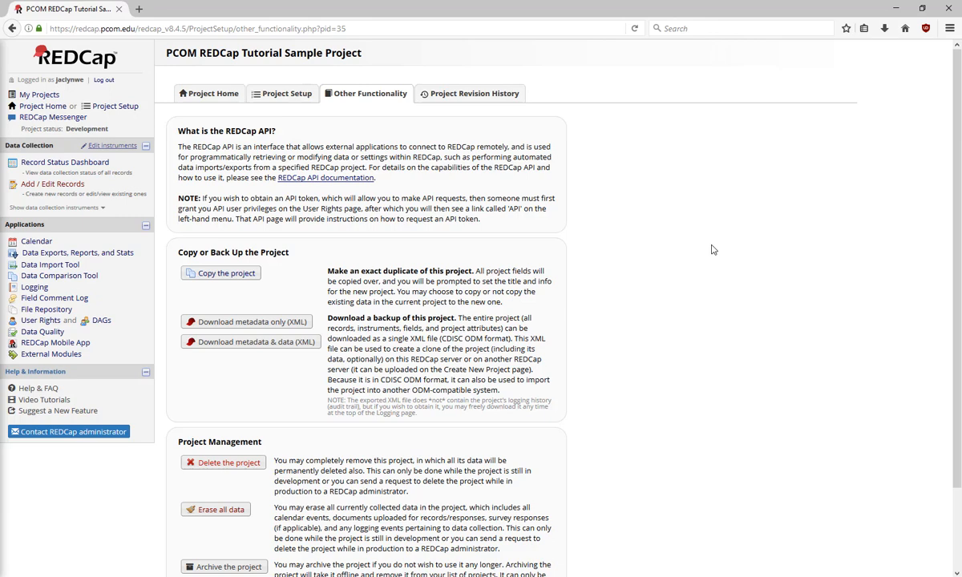
{"action": "scroll", "scroll_direction": "down", "scroll_amount": 3}
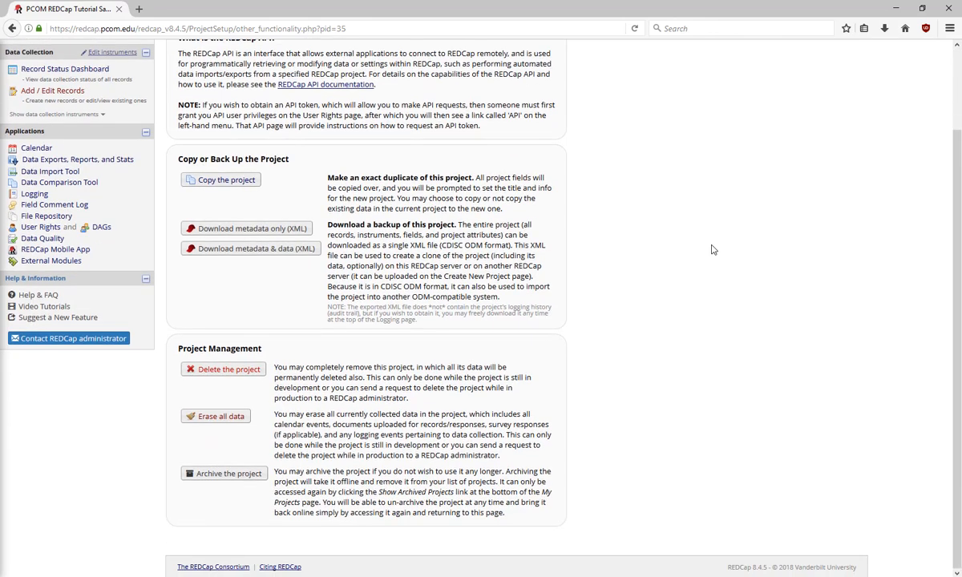
{"action": "mouse_move", "coordinate": [225, 368]}
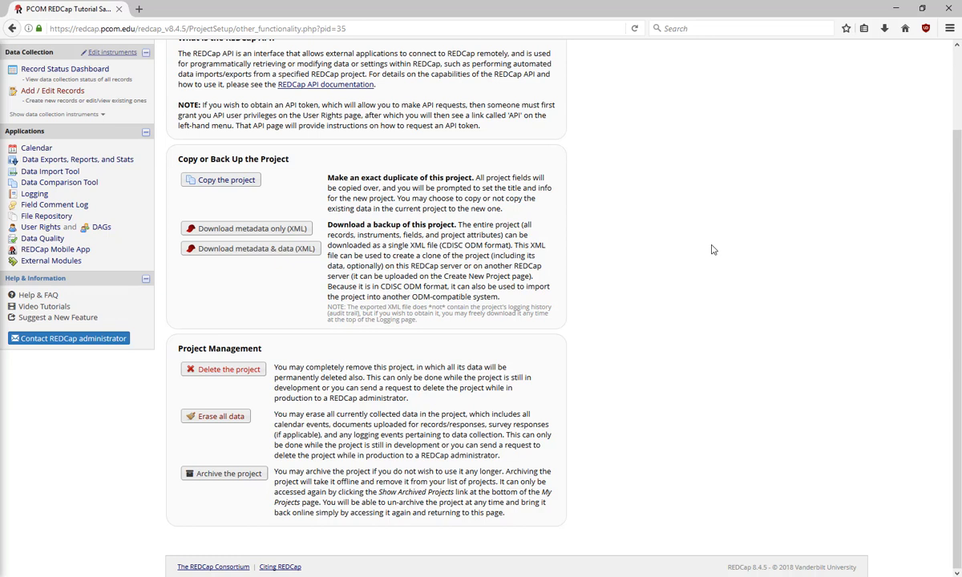
{"action": "scroll", "scroll_direction": "up", "scroll_amount": 3}
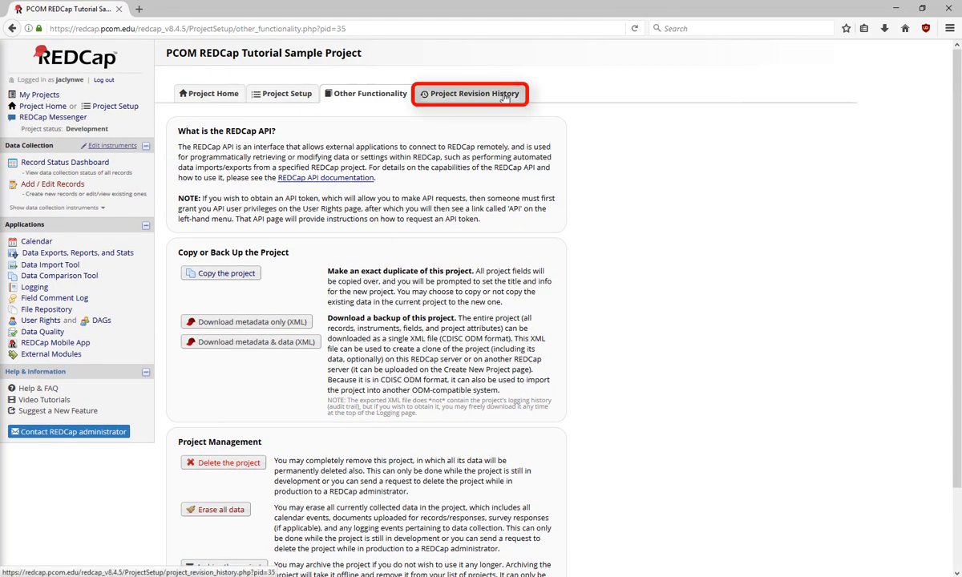
{"action": "left_click", "coordinate": [475, 93]}
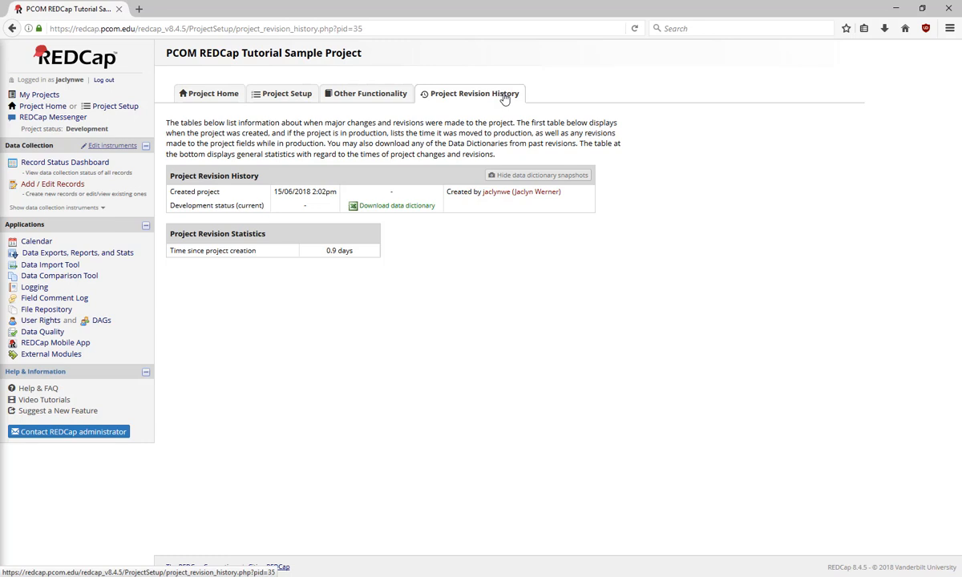
{"action": "mouse_move", "coordinate": [283, 93]}
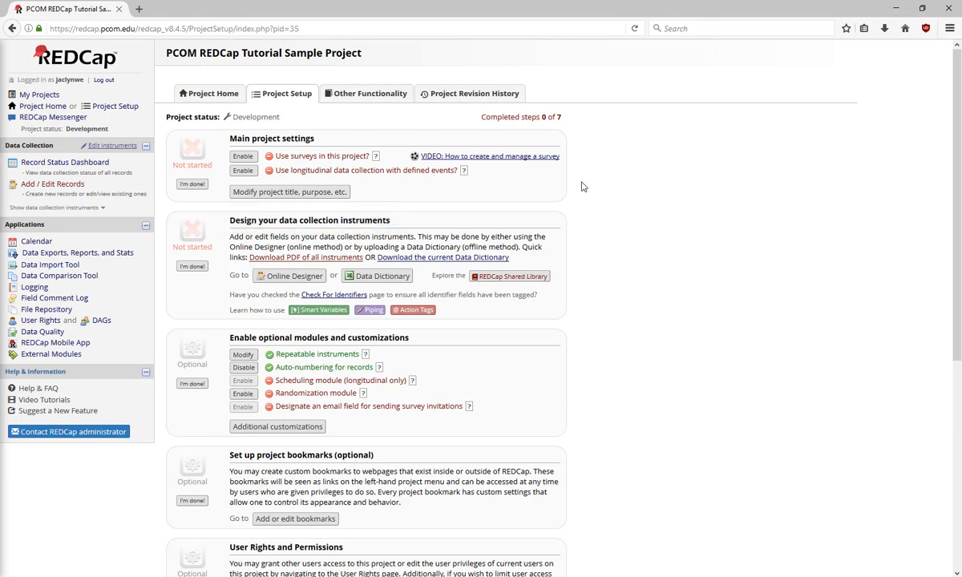
Step: Go to the Project Setup checklist showing 0 of 7 steps completed
{"action": "left_click", "coordinate": [319, 337]}
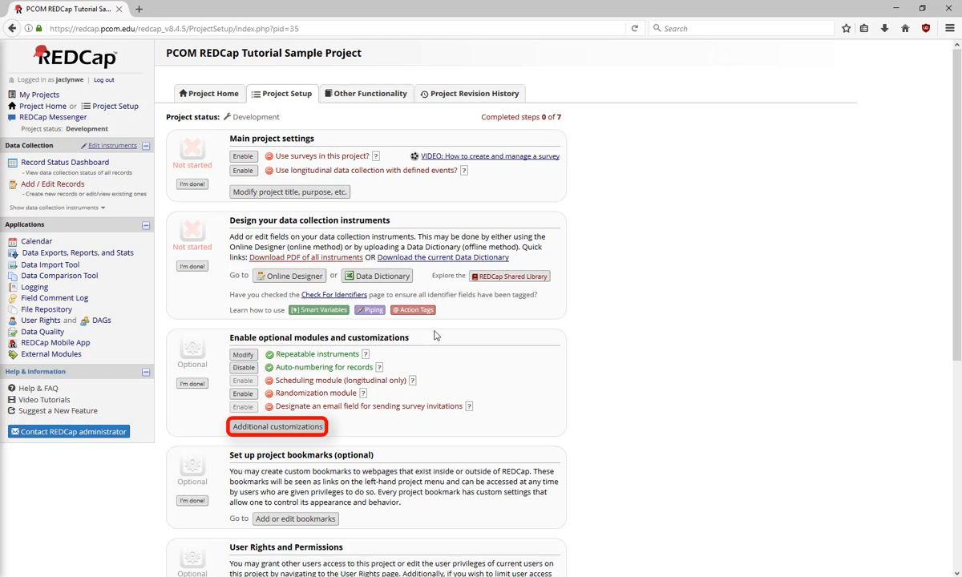
{"action": "left_click", "coordinate": [278, 426]}
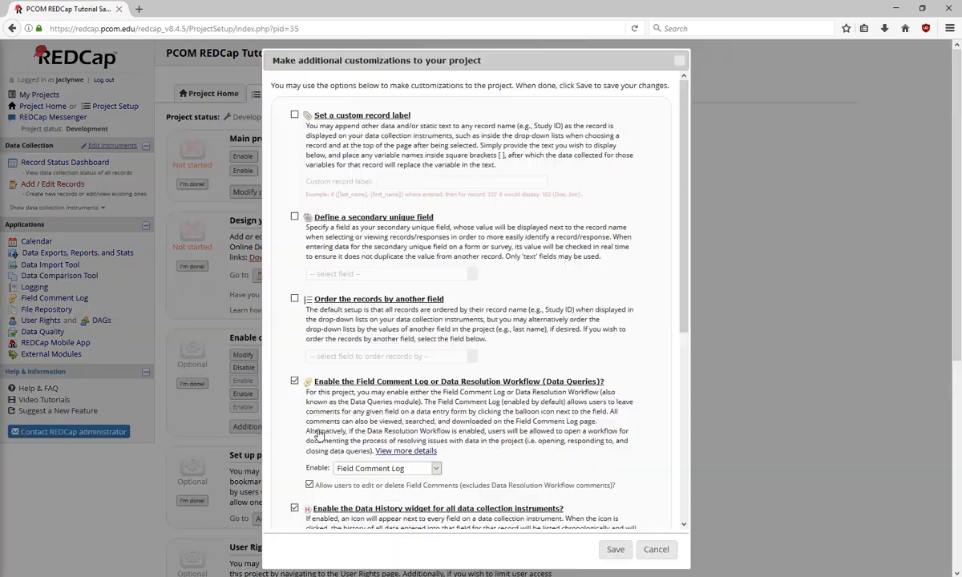
{"action": "mouse_move", "coordinate": [657, 382]}
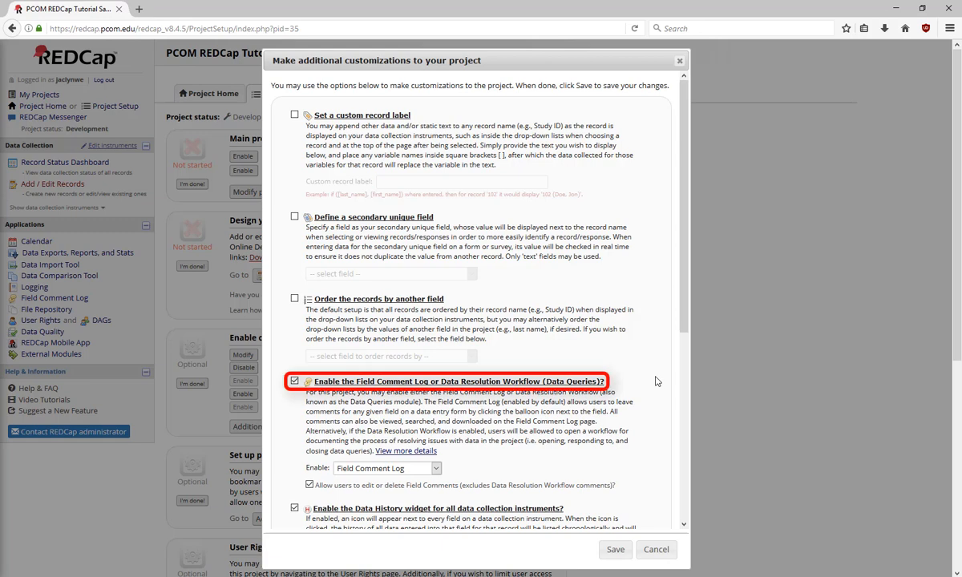
{"action": "scroll", "scroll_direction": "down", "scroll_amount": 3}
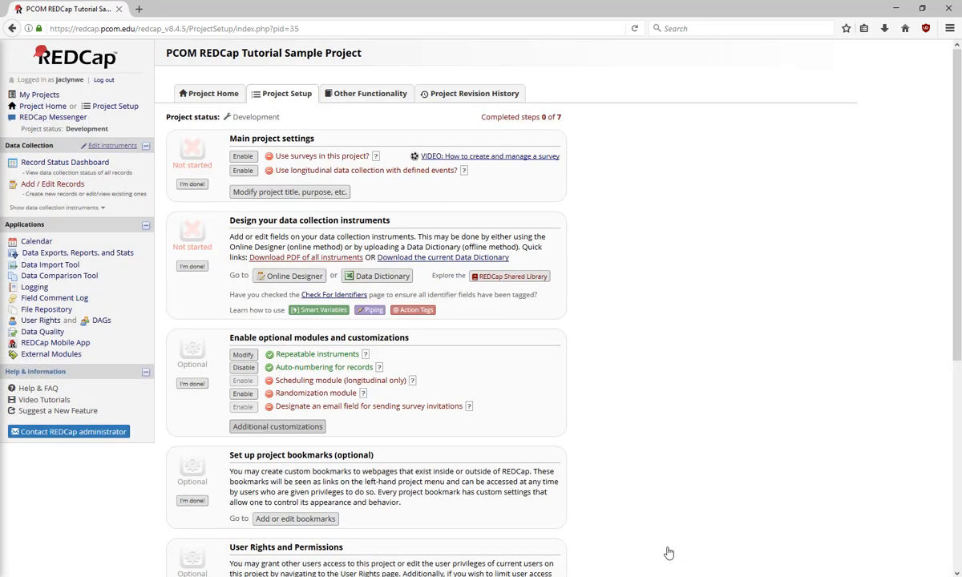
Step: Go to User Rights from the checklist's User Rights and Permissions step
{"action": "scroll", "scroll_direction": "down", "scroll_amount": 3}
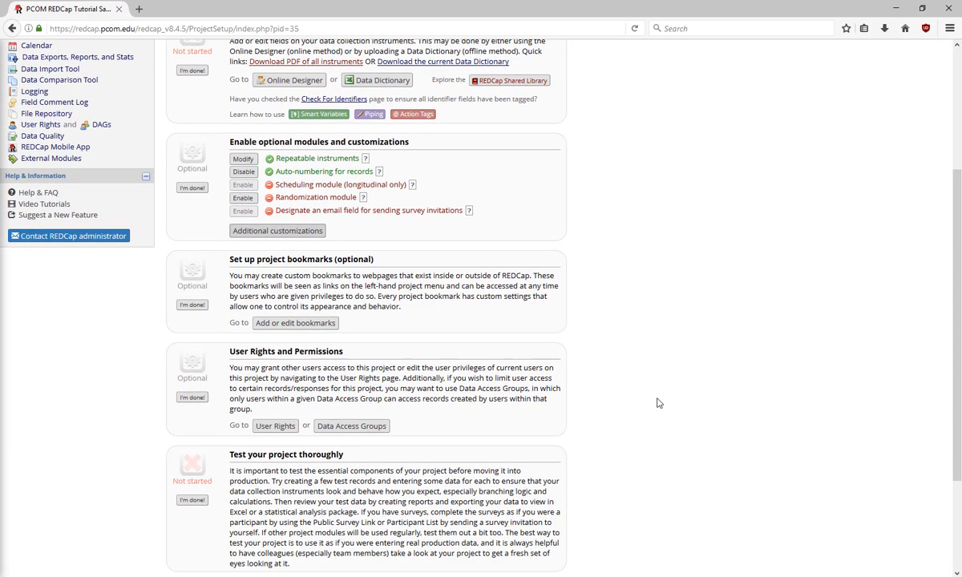
{"action": "scroll", "scroll_direction": "down", "scroll_amount": 3}
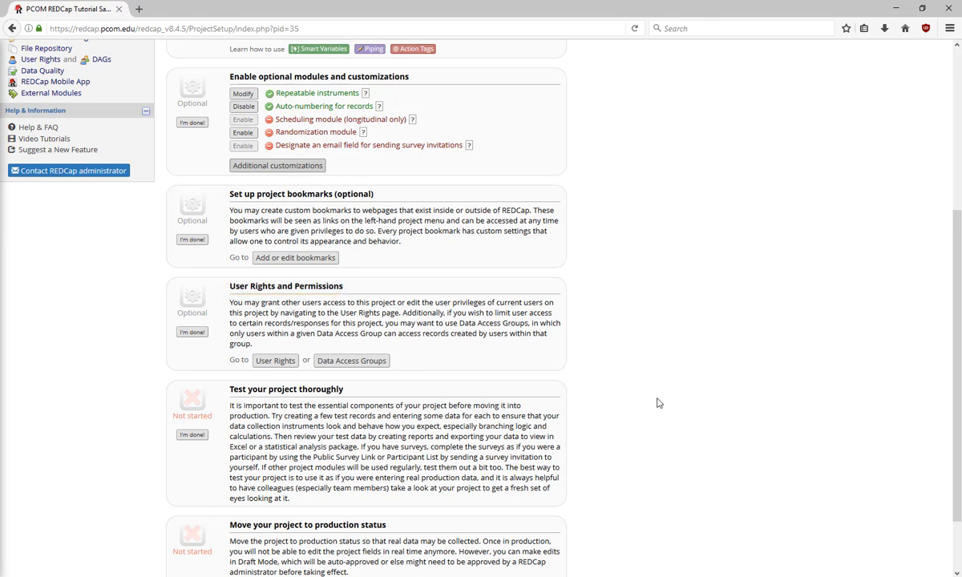
{"action": "mouse_move", "coordinate": [276, 360]}
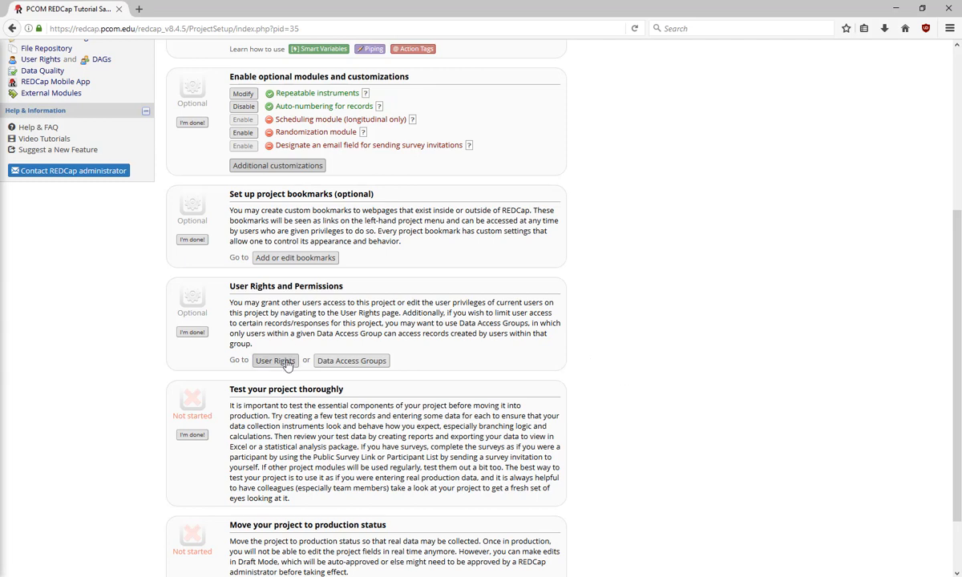
{"action": "left_click", "coordinate": [276, 359]}
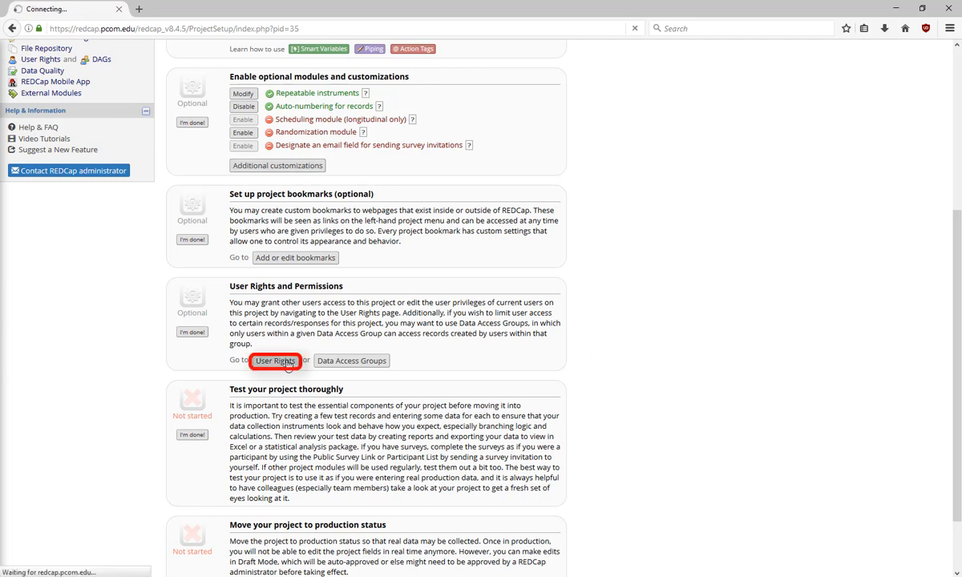
Step: Enter 'ste' in Add new user and pick the matching username from the suggestions
{"action": "left_click", "coordinate": [276, 361]}
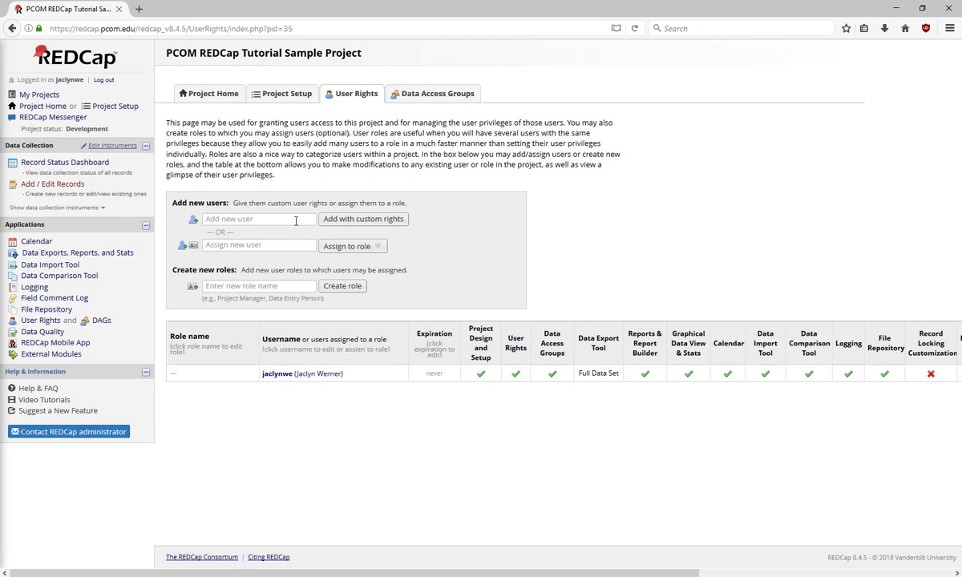
{"action": "left_click", "coordinate": [260, 218]}
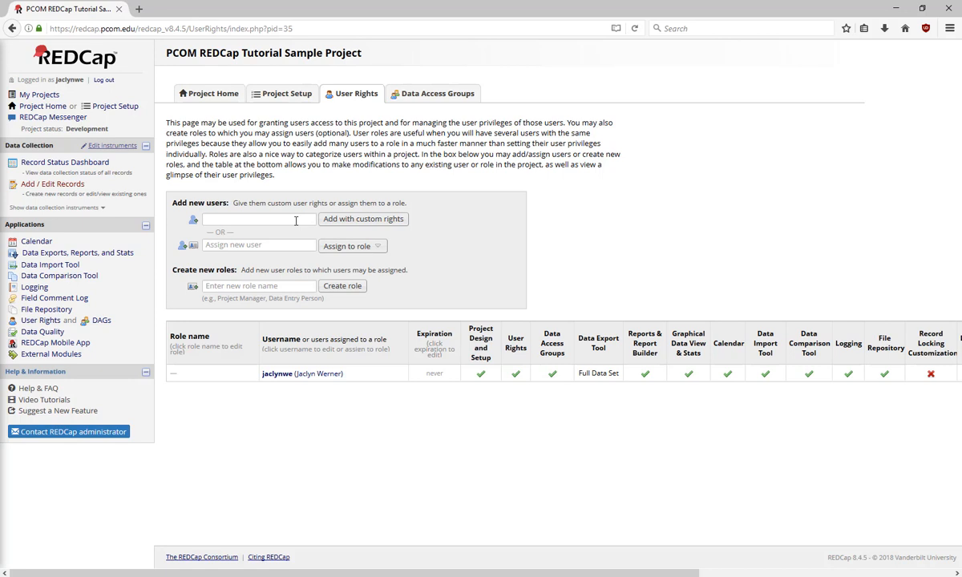
{"action": "type", "text": "step"}
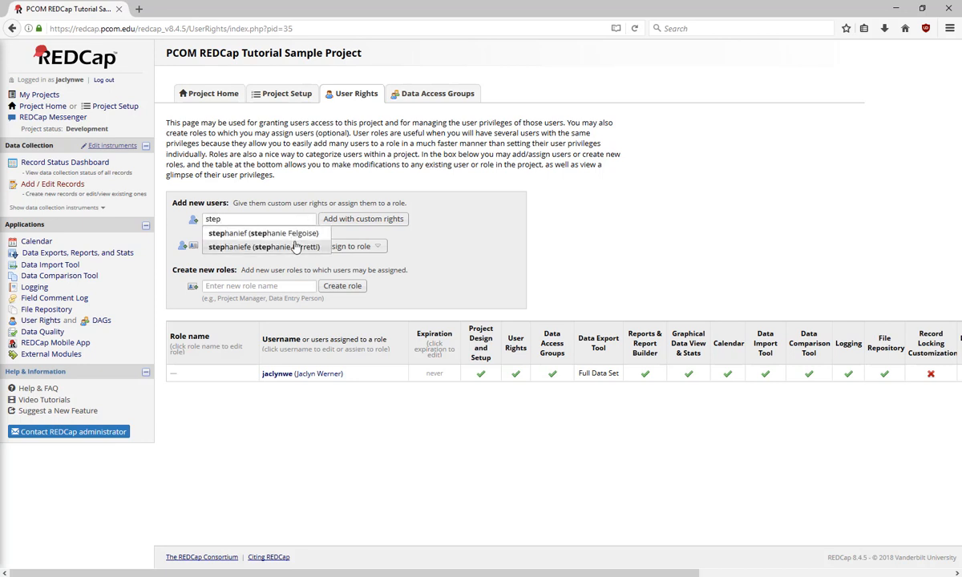
{"action": "left_click", "coordinate": [265, 247]}
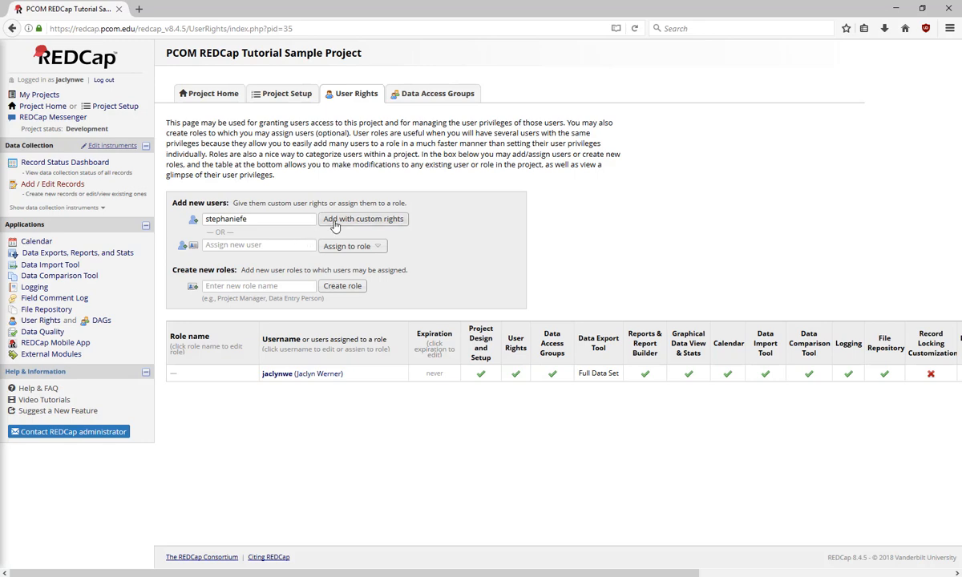
{"action": "left_click", "coordinate": [362, 218]}
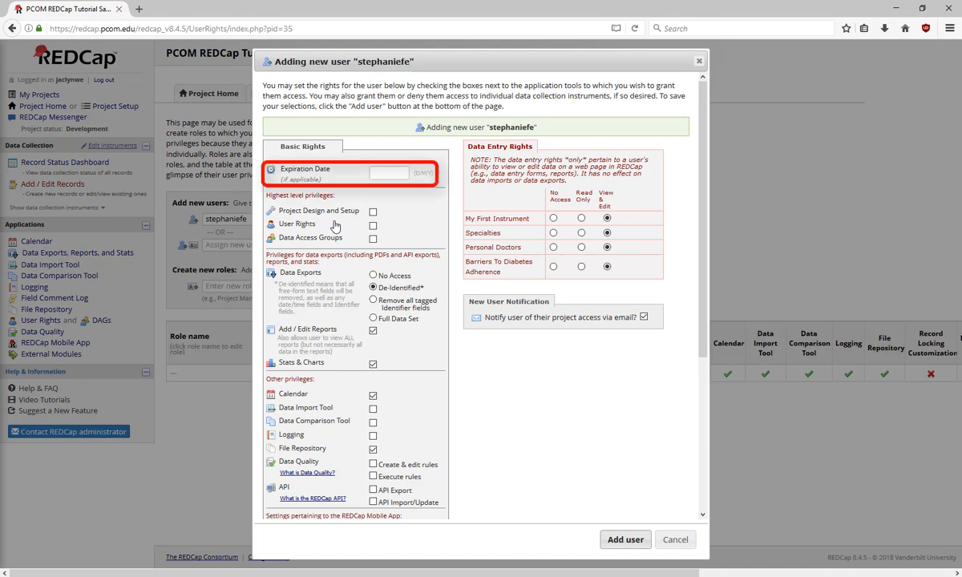
{"action": "mouse_move", "coordinate": [443, 223]}
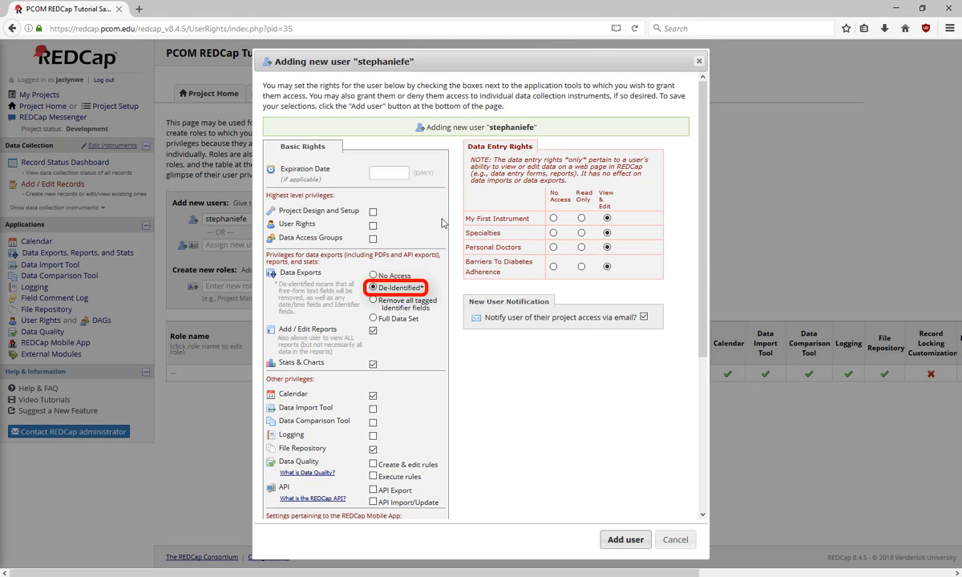
{"action": "left_click", "coordinate": [371, 301]}
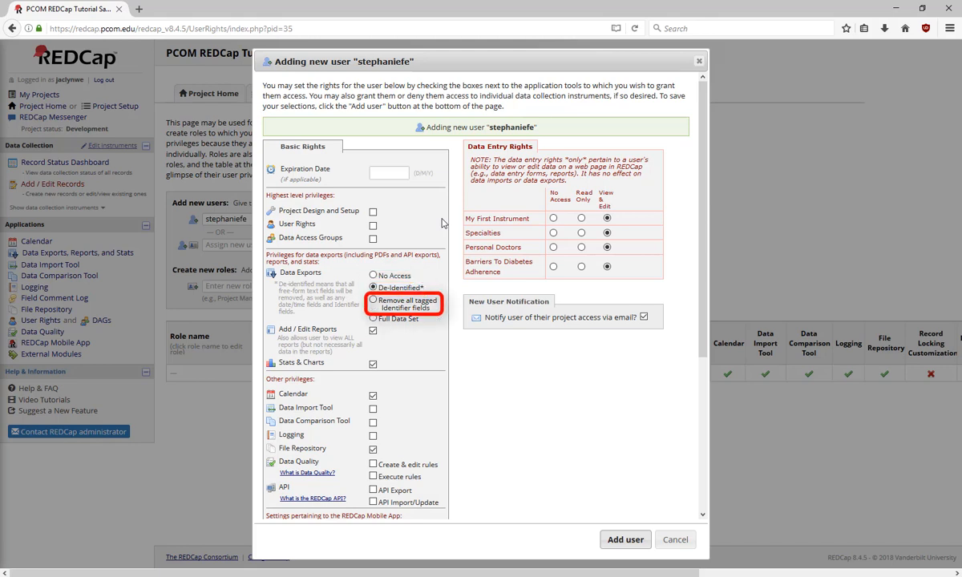
{"action": "left_click", "coordinate": [372, 317]}
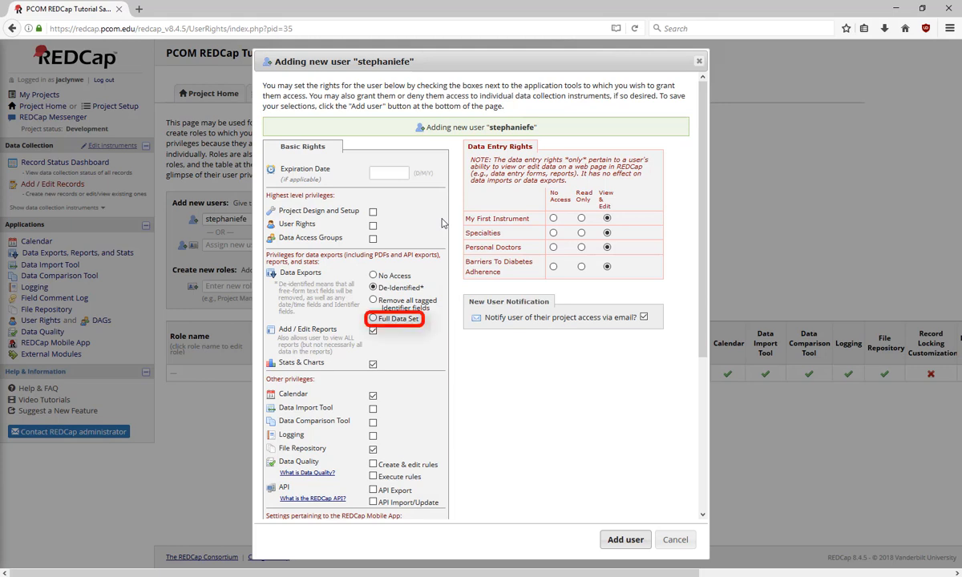
{"action": "left_click", "coordinate": [372, 317]}
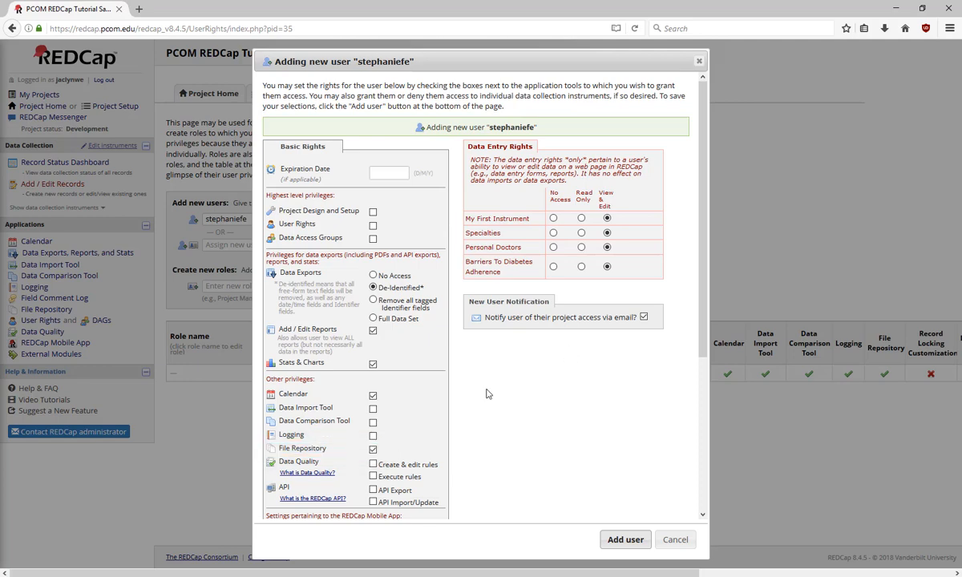
{"action": "scroll", "scroll_direction": "down", "scroll_amount": 3}
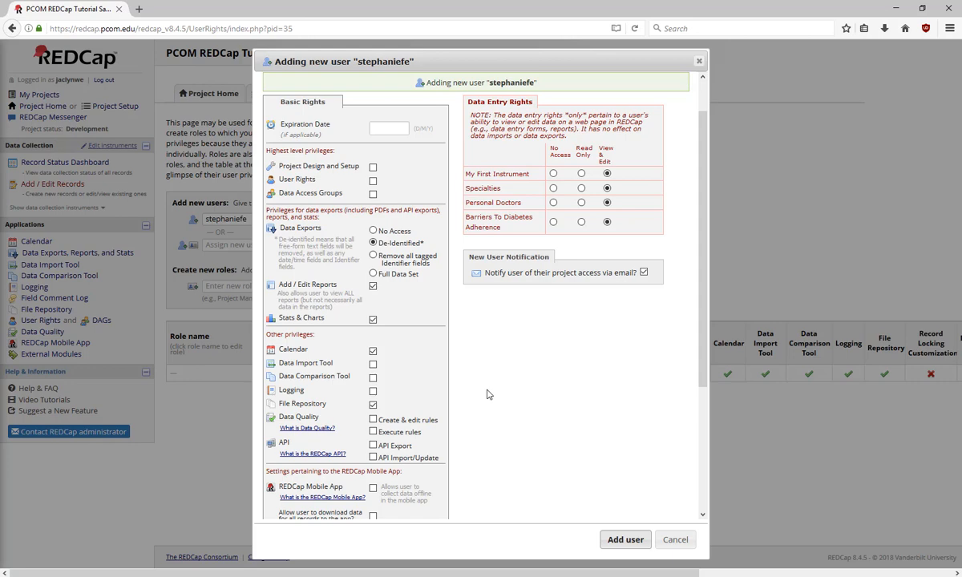
{"action": "mouse_move", "coordinate": [626, 539]}
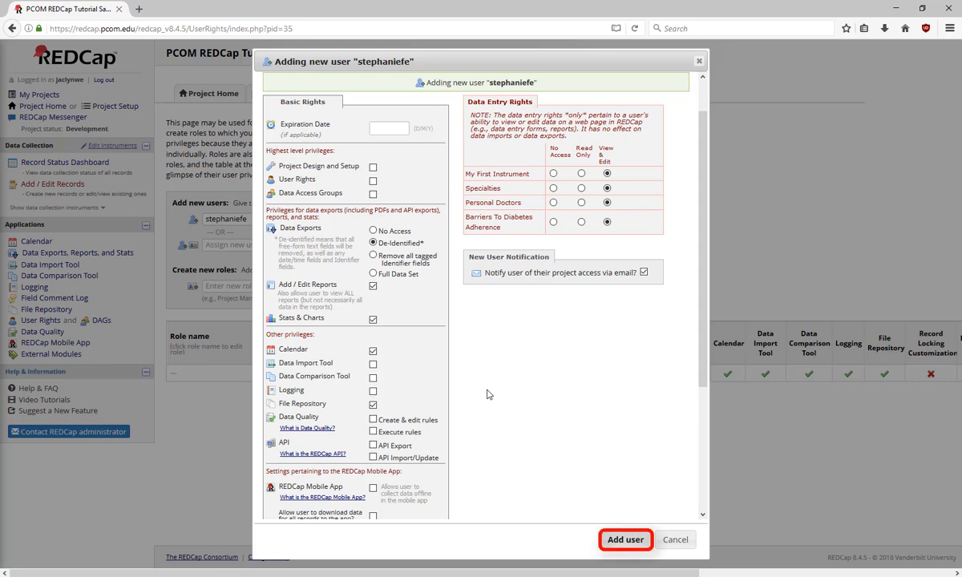
{"action": "mouse_move", "coordinate": [676, 538]}
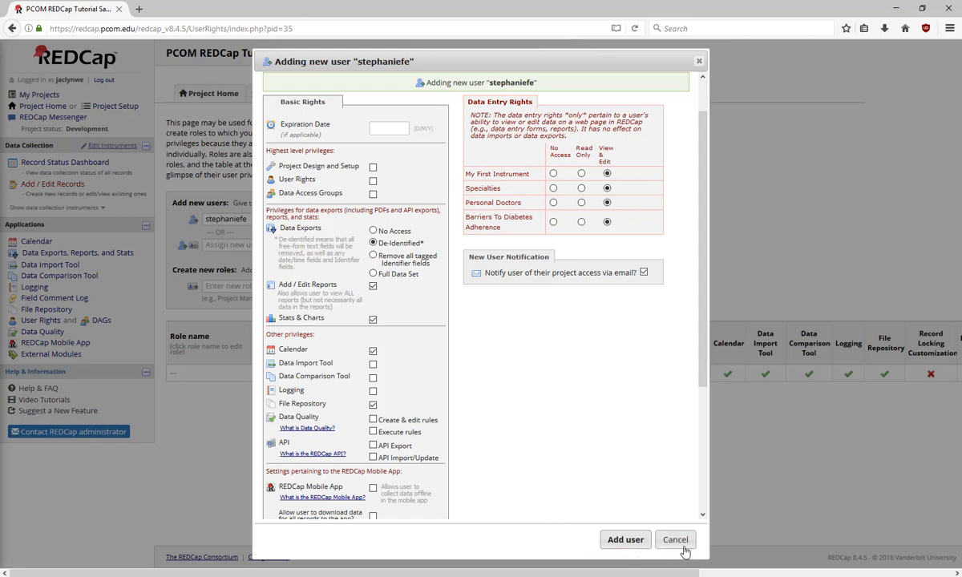
Step: Cancel the Adding new user dialog and head to the Data Access Groups page
{"action": "left_click", "coordinate": [674, 538]}
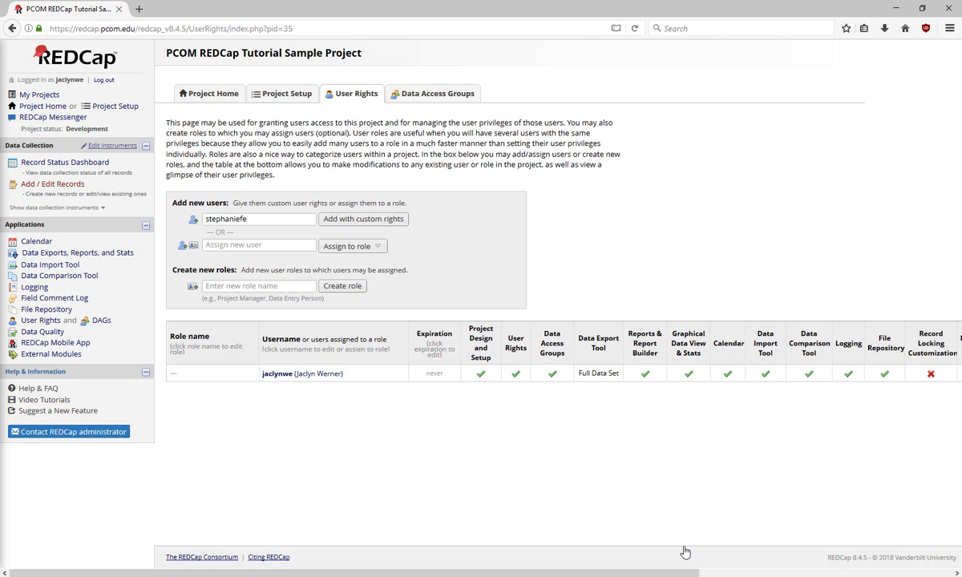
{"action": "left_click", "coordinate": [432, 93]}
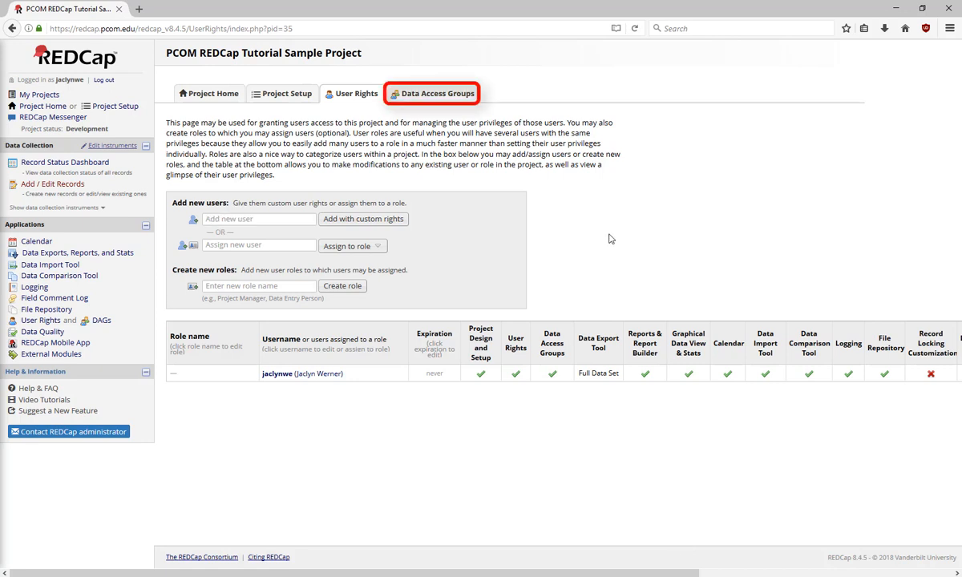
{"action": "mouse_move", "coordinate": [473, 96]}
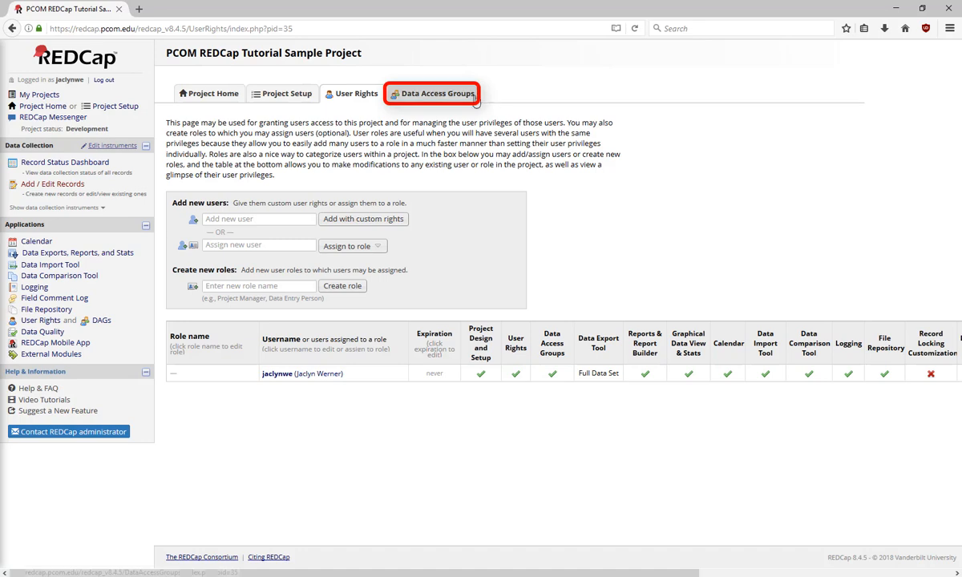
{"action": "left_click", "coordinate": [433, 93]}
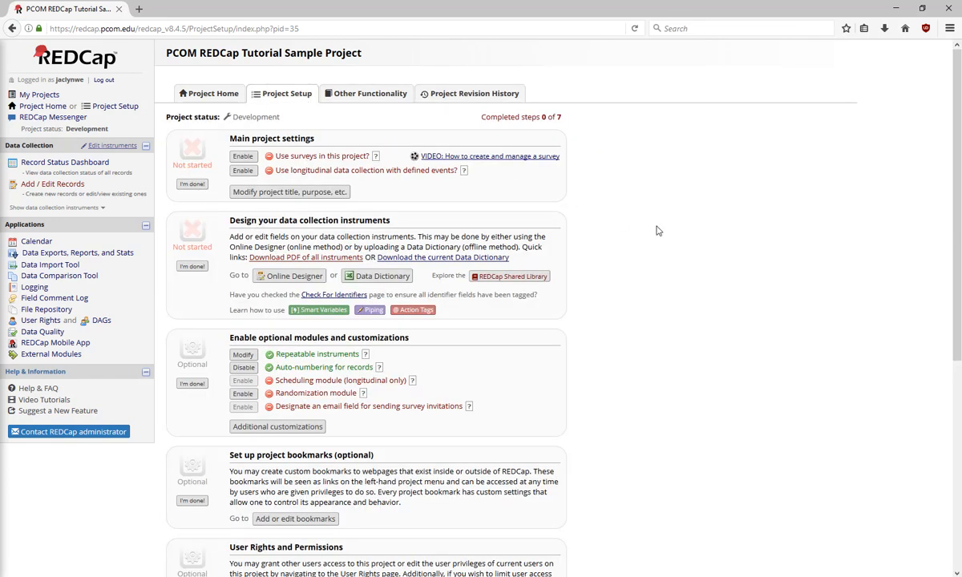
Step: Start 'Move project to production', reaching the keep-or-delete-existing-data confirmation
{"action": "scroll", "scroll_direction": "down", "scroll_amount": 3}
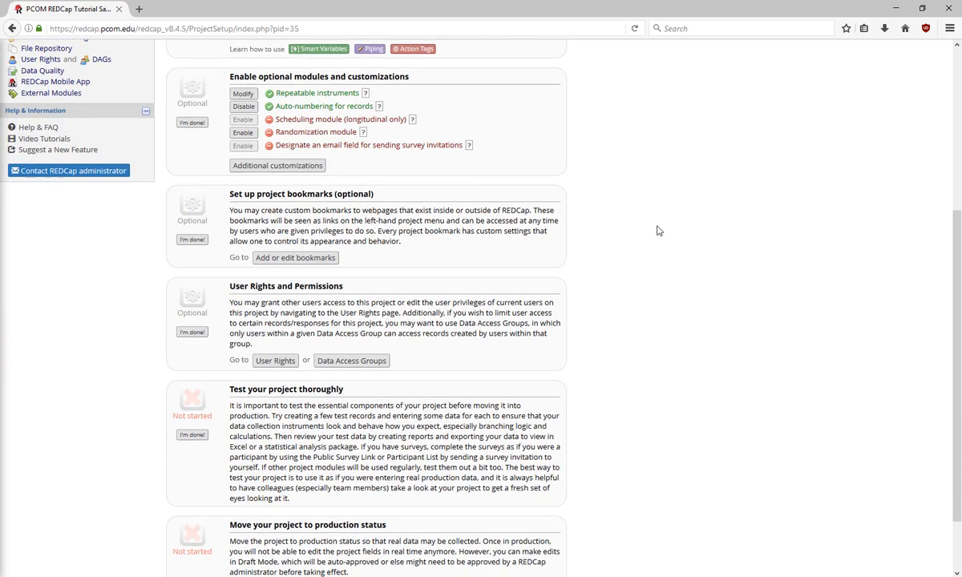
{"action": "scroll", "scroll_direction": "down", "scroll_amount": 3}
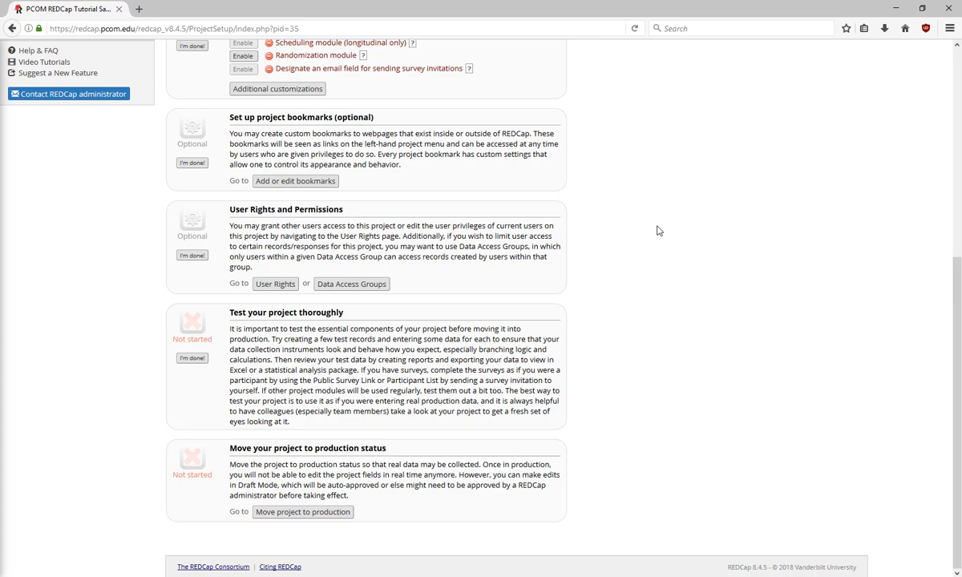
{"action": "mouse_move", "coordinate": [510, 343]}
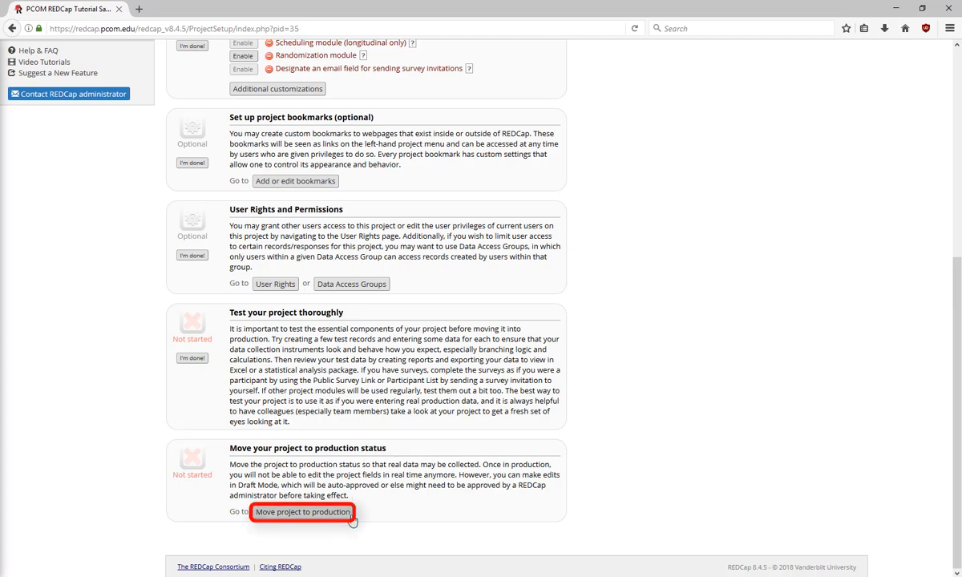
{"action": "left_click", "coordinate": [301, 513]}
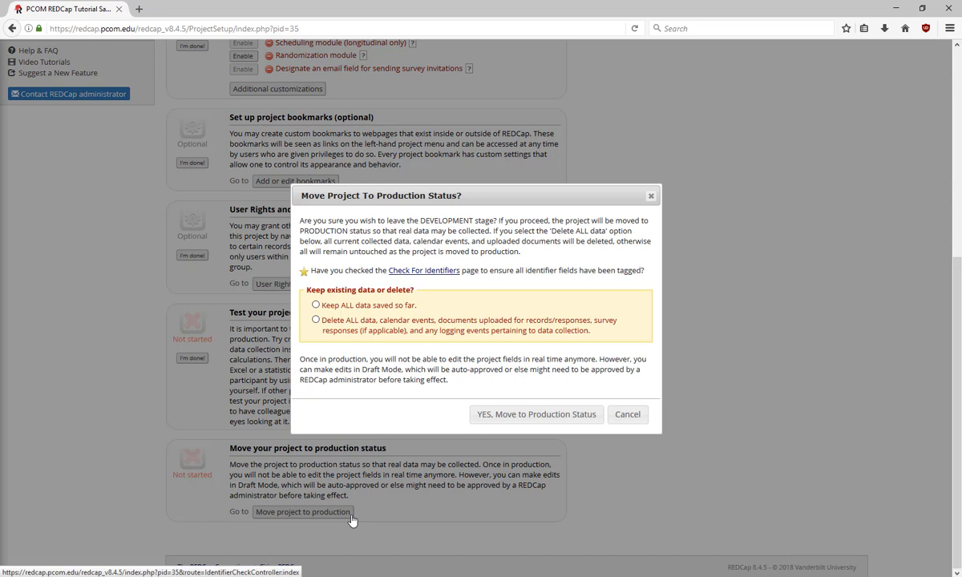
{"action": "left_click", "coordinate": [316, 304]}
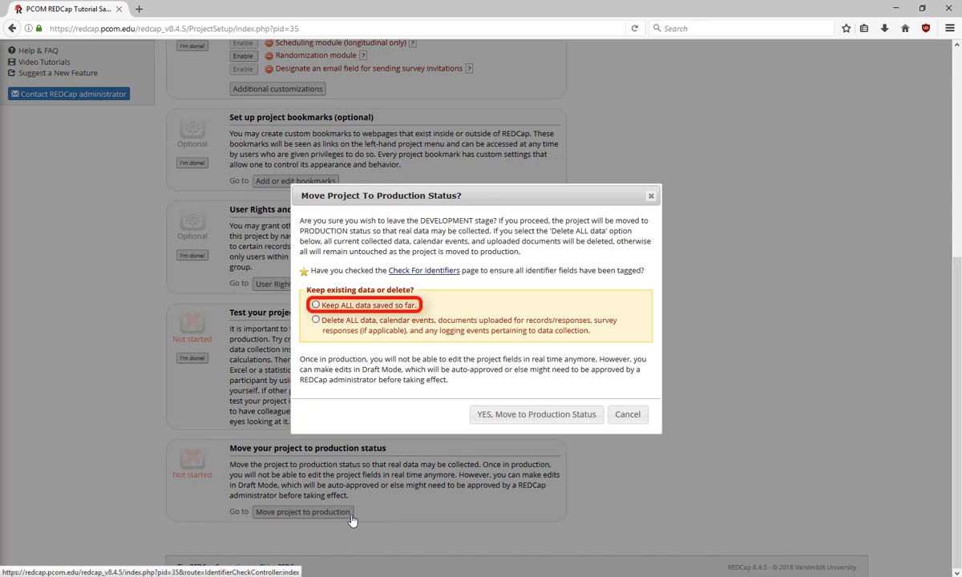
{"action": "left_click", "coordinate": [316, 319]}
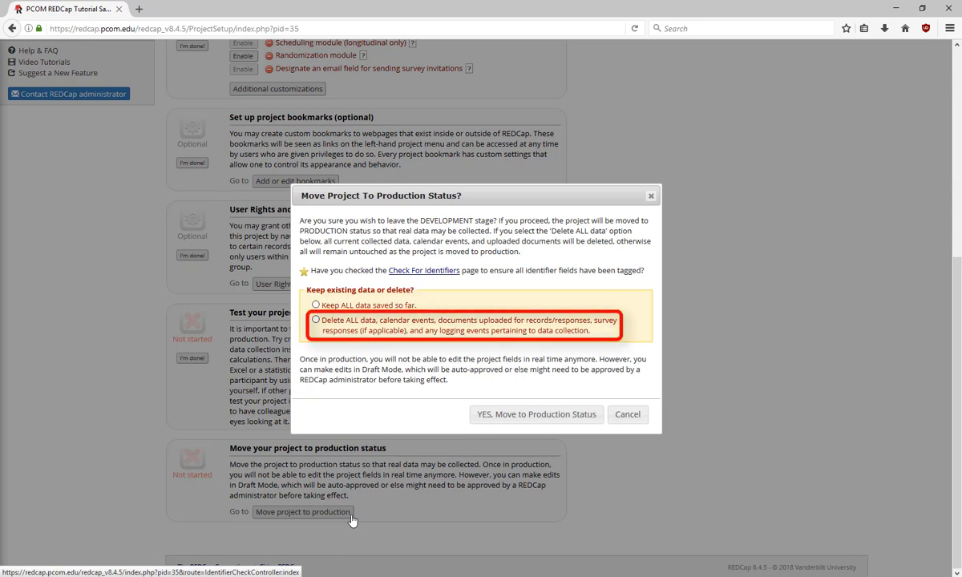